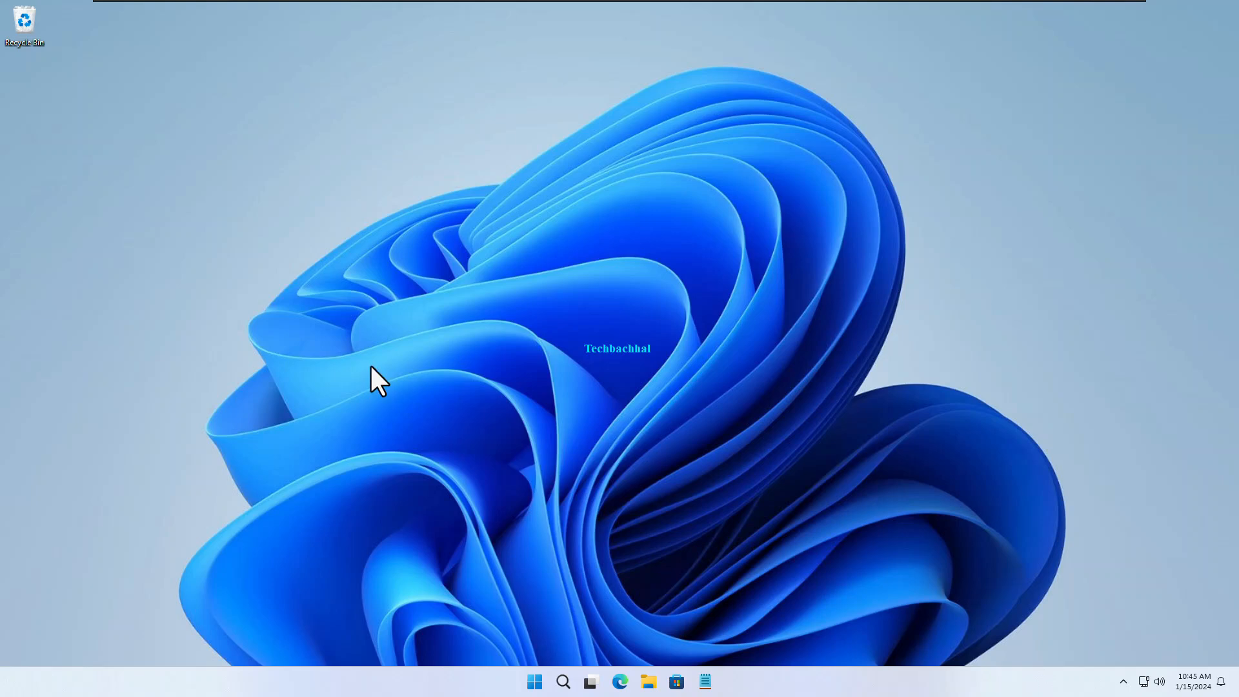
{"action": "mouse_move", "coordinate": [550, 675]}
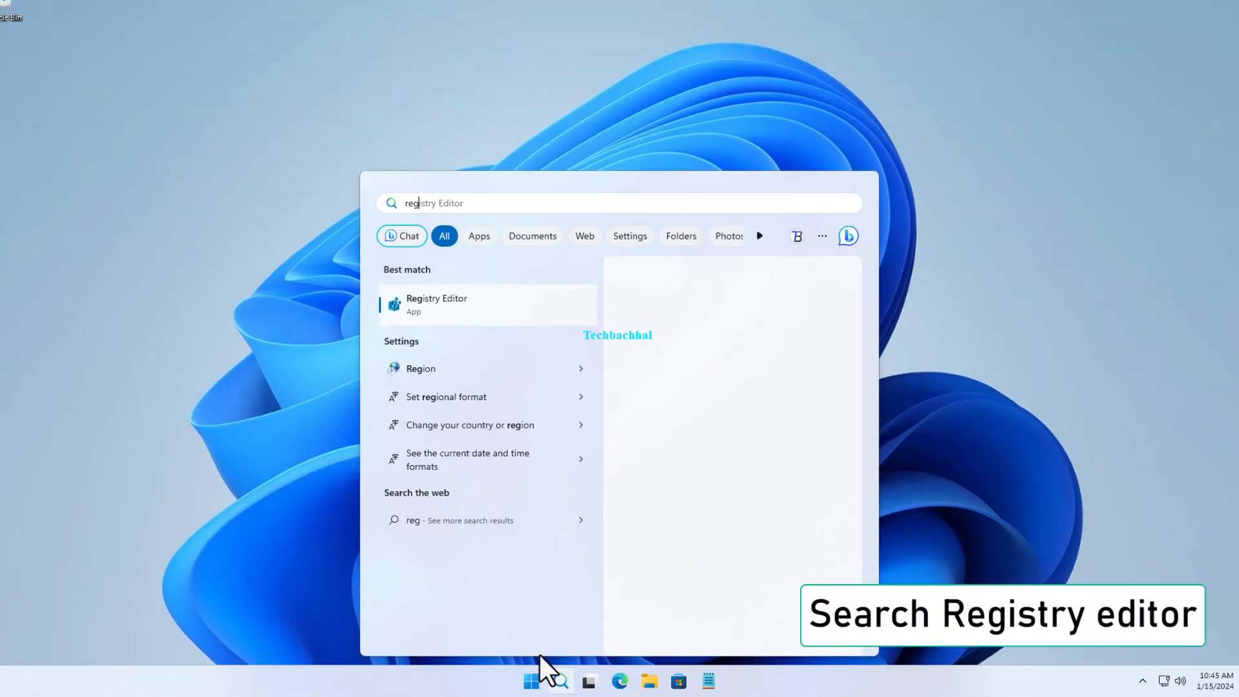
Launch regedit as administrator from Windows Search and approve the User Account Control prompt.
{"action": "type", "text": "regedit"}
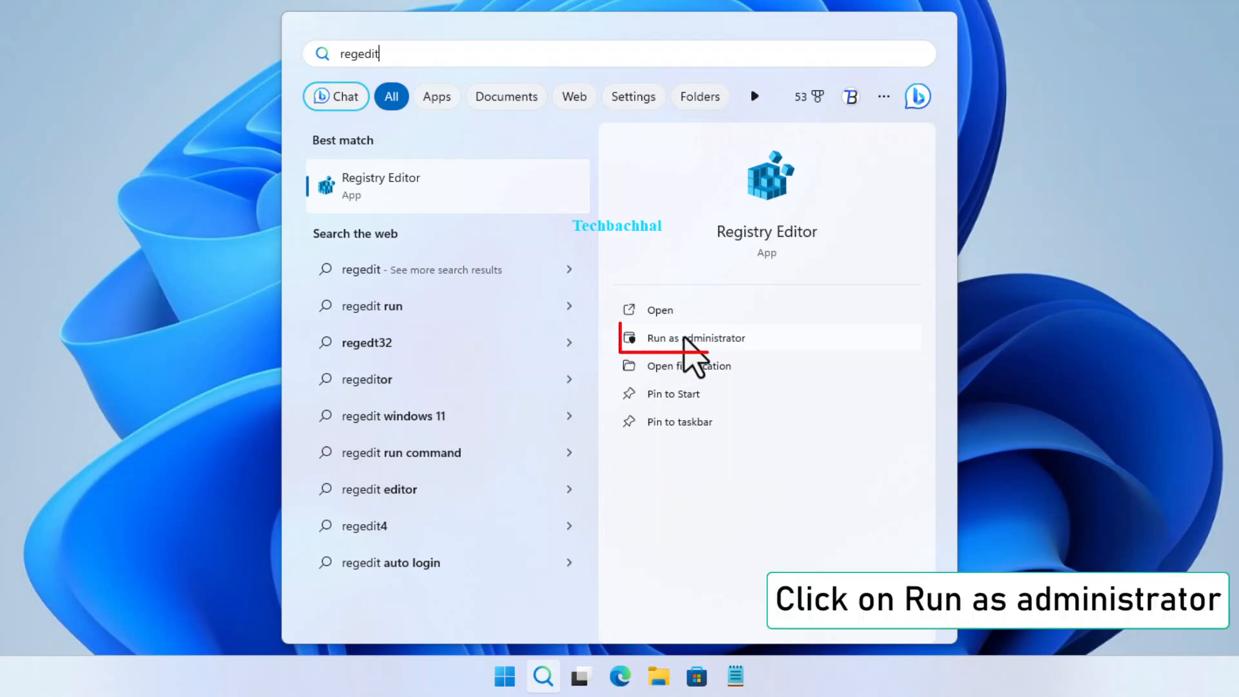
{"action": "left_click", "coordinate": [694, 337]}
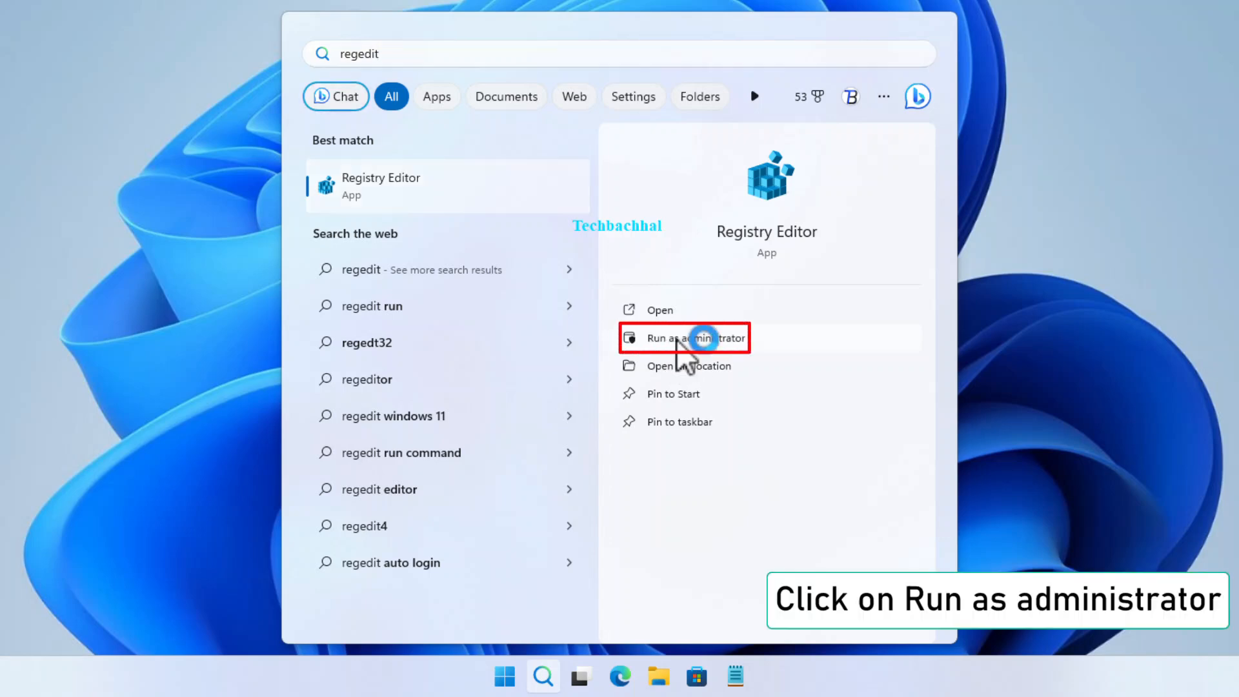
{"action": "left_click", "coordinate": [684, 337]}
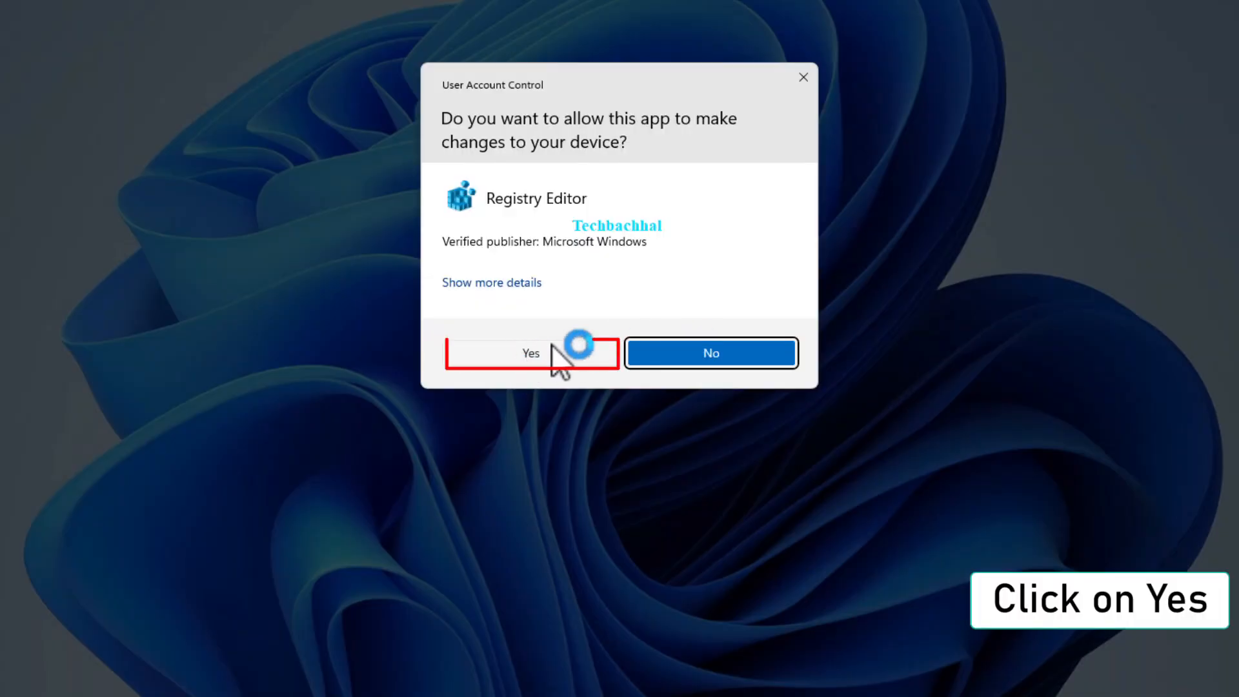
{"action": "left_click", "coordinate": [530, 352]}
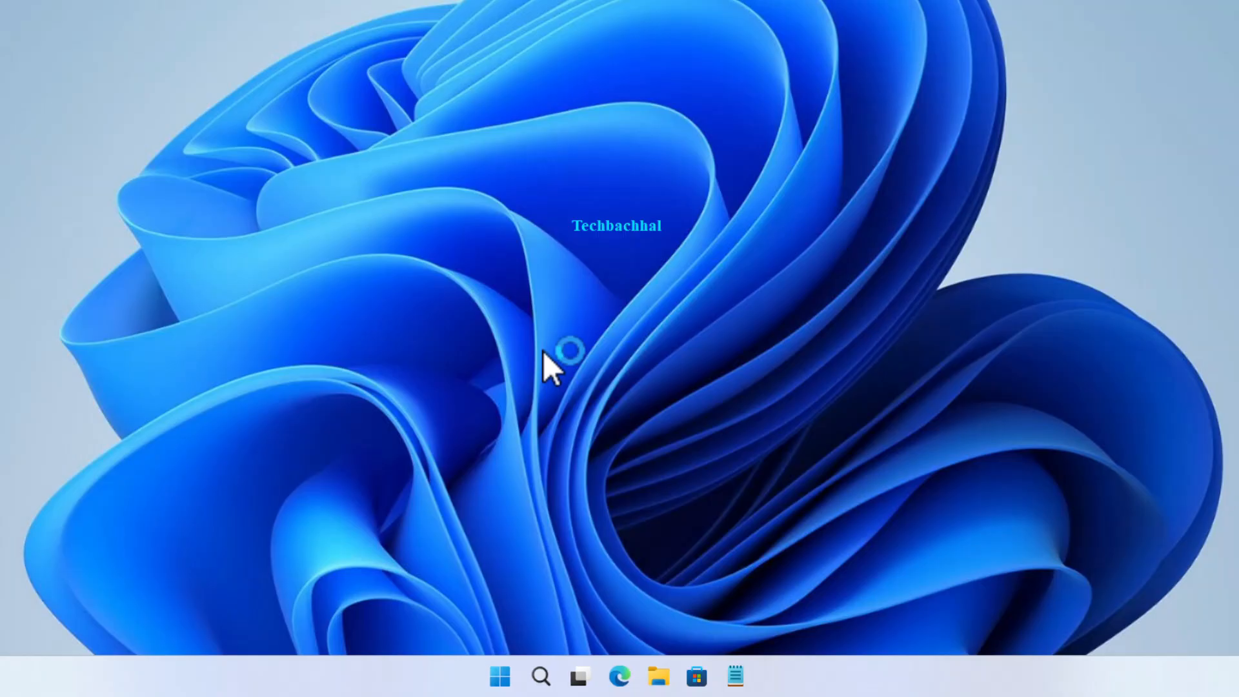
{"action": "left_click", "coordinate": [754, 676]}
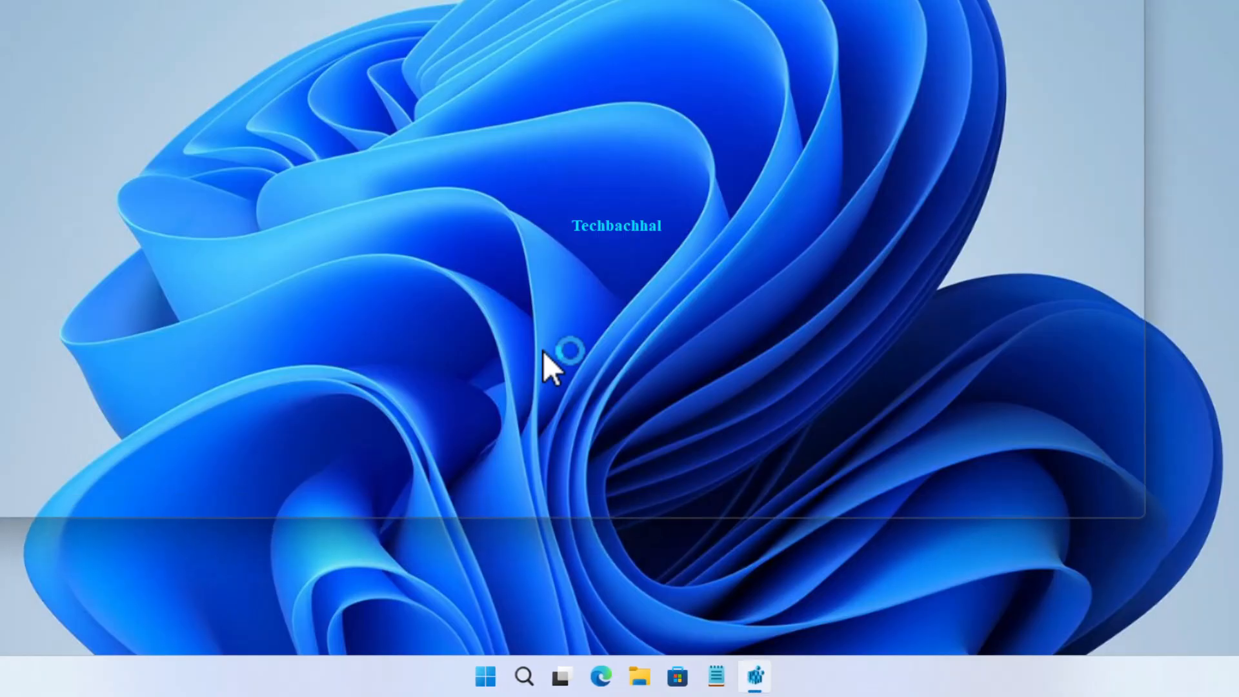
{"action": "left_click", "coordinate": [752, 676]}
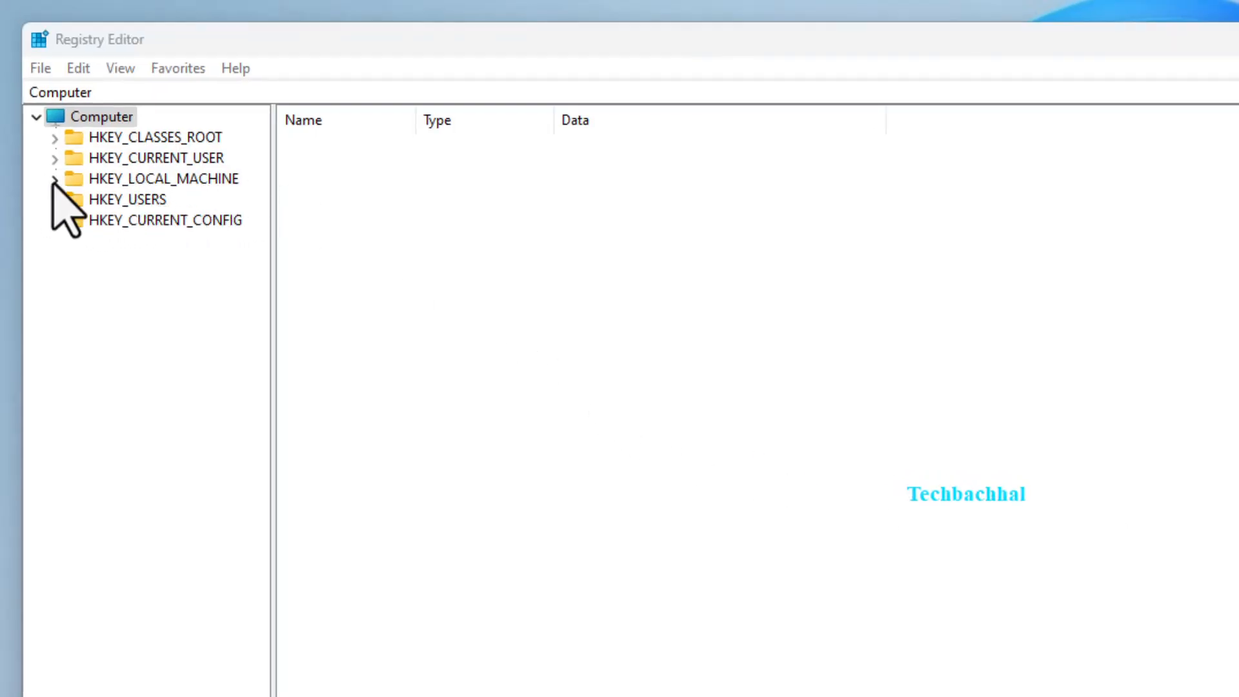
Expand HKEY_LOCAL_MACHINE, SOFTWARE and Microsoft, scrolling the tree down to the Windows subkey.
{"action": "double_click", "coordinate": [162, 178]}
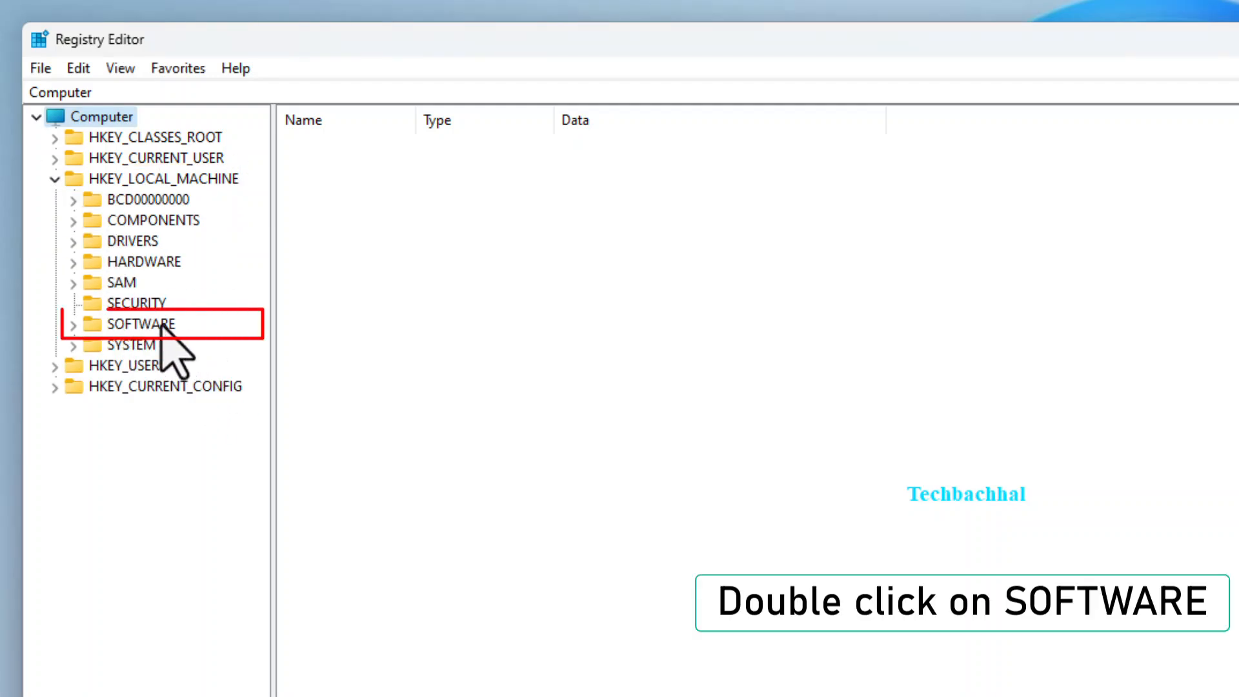
{"action": "double_click", "coordinate": [141, 322]}
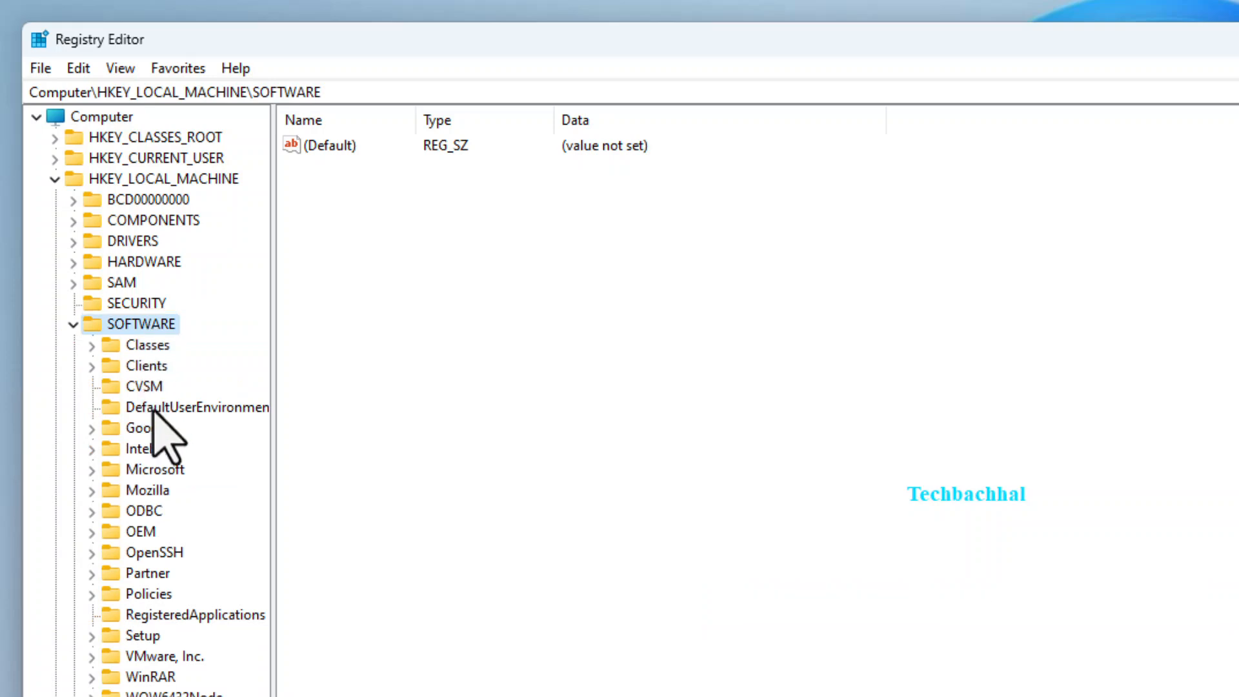
{"action": "mouse_move", "coordinate": [181, 500]}
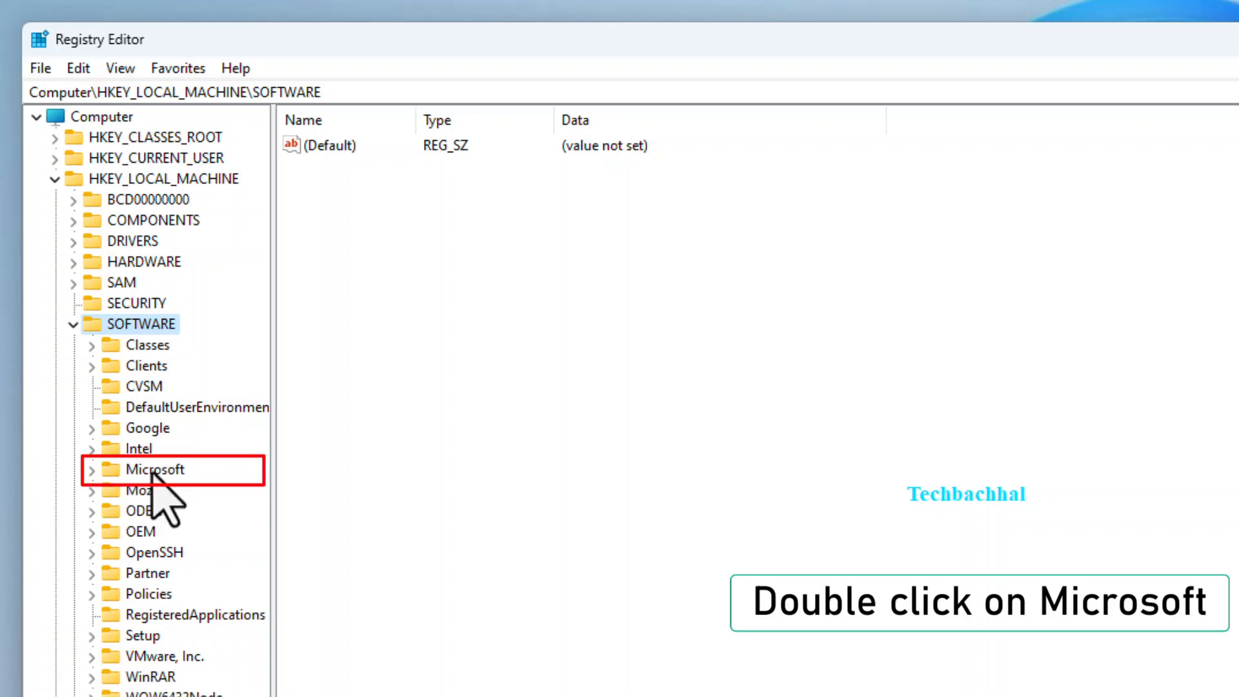
{"action": "double_click", "coordinate": [154, 469]}
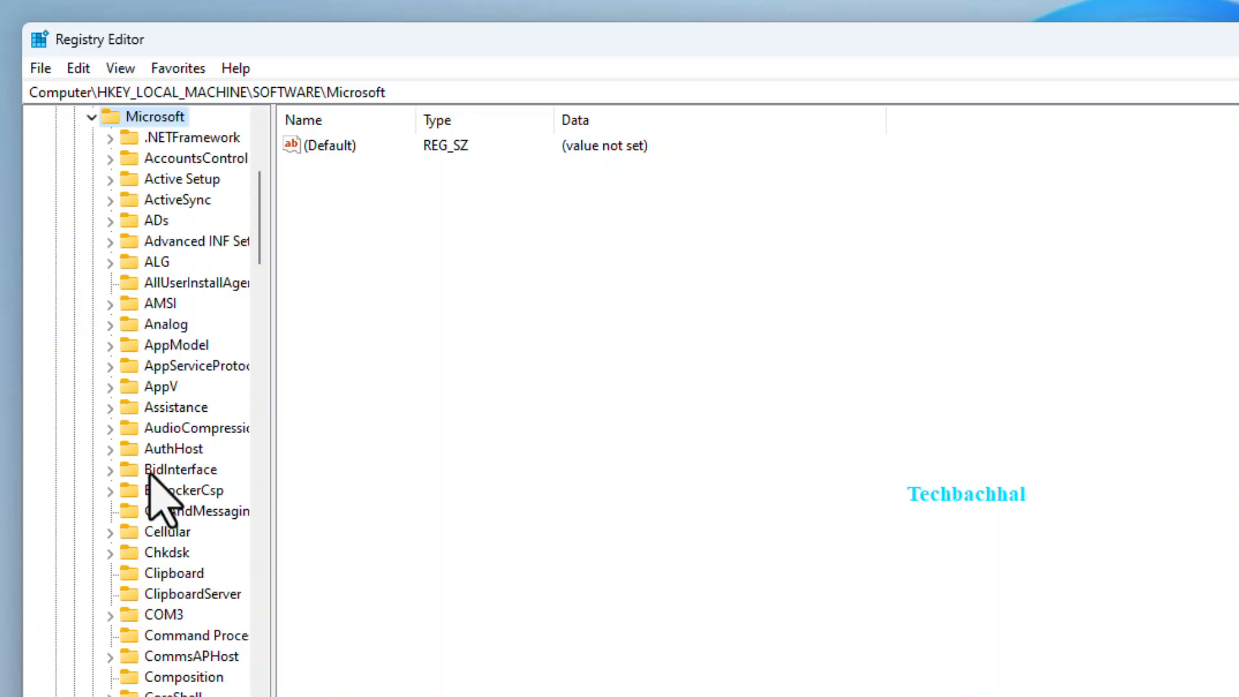
{"action": "scroll", "scroll_direction": "down", "scroll_amount": 3}
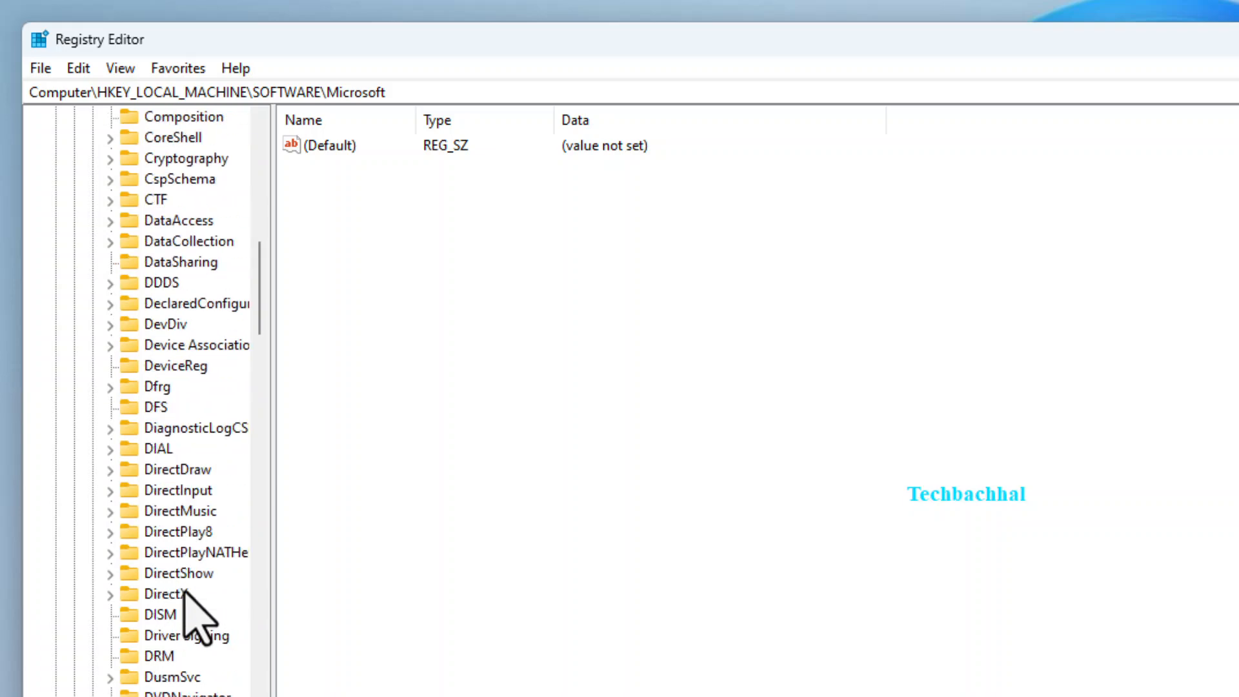
{"action": "scroll", "scroll_direction": "down", "scroll_amount": 3}
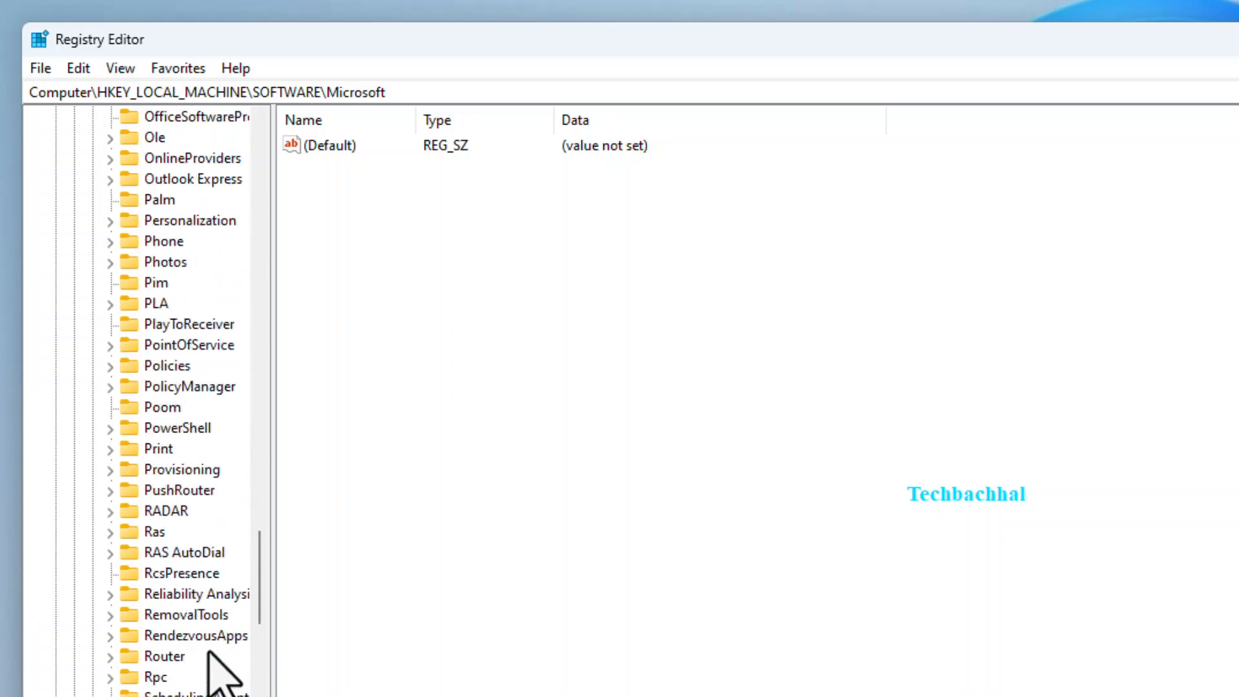
{"action": "scroll", "scroll_direction": "down", "scroll_amount": 3}
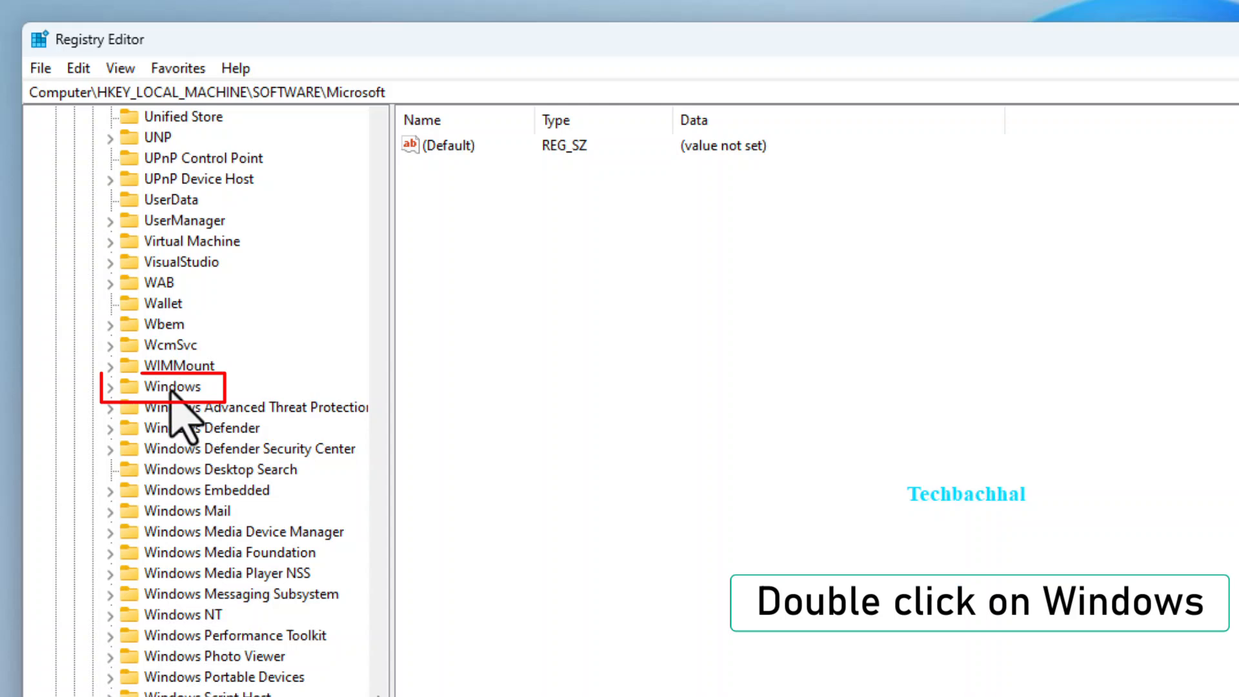
Expand Windows and CurrentVersion, scrolling down until the Policies key is visible.
{"action": "double_click", "coordinate": [182, 385]}
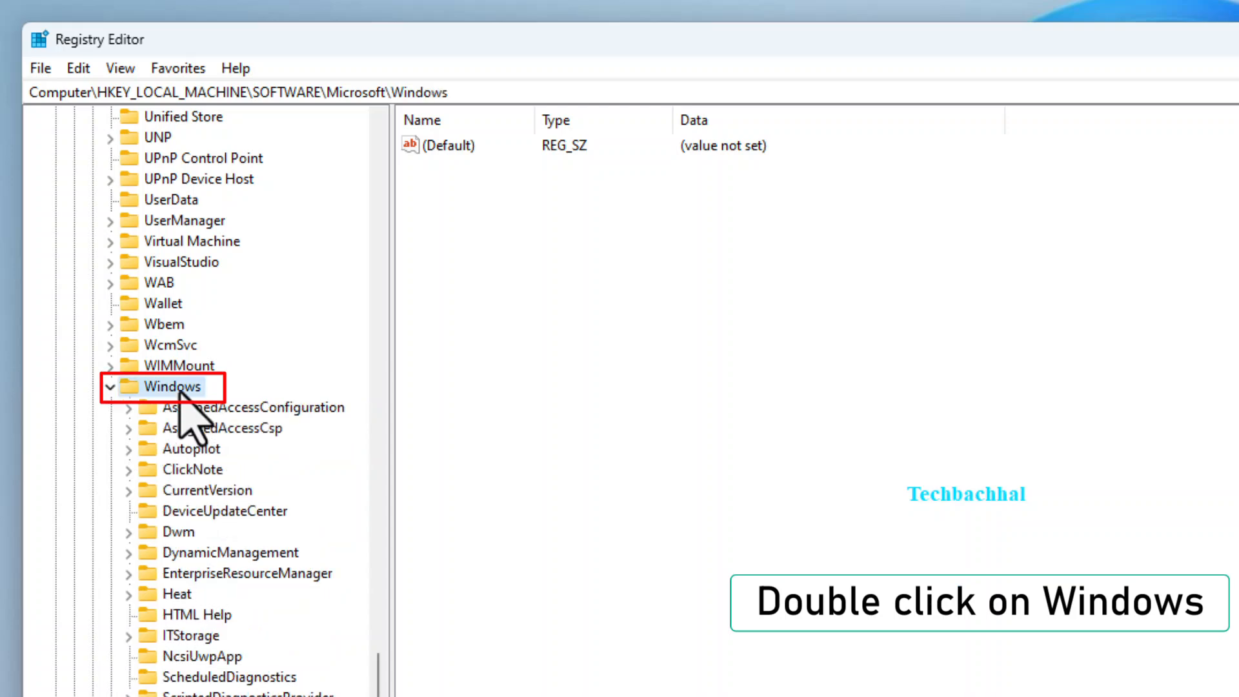
{"action": "mouse_move", "coordinate": [201, 443]}
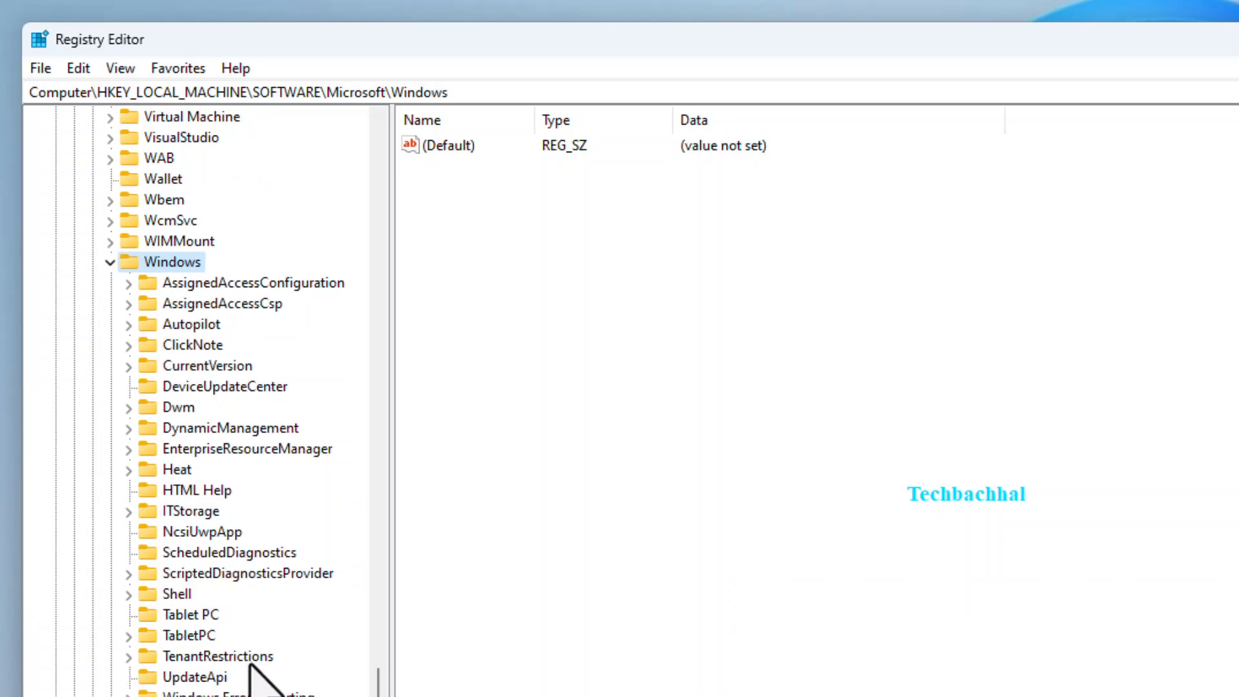
{"action": "mouse_move", "coordinate": [219, 410]}
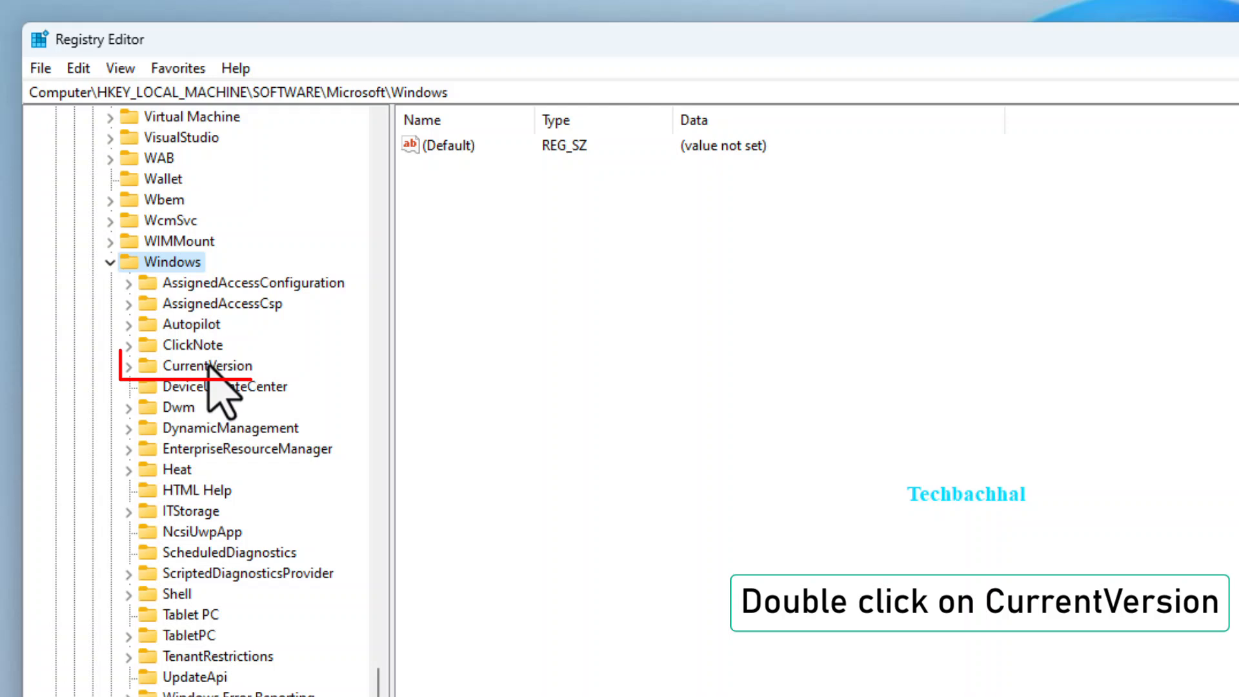
{"action": "double_click", "coordinate": [207, 365]}
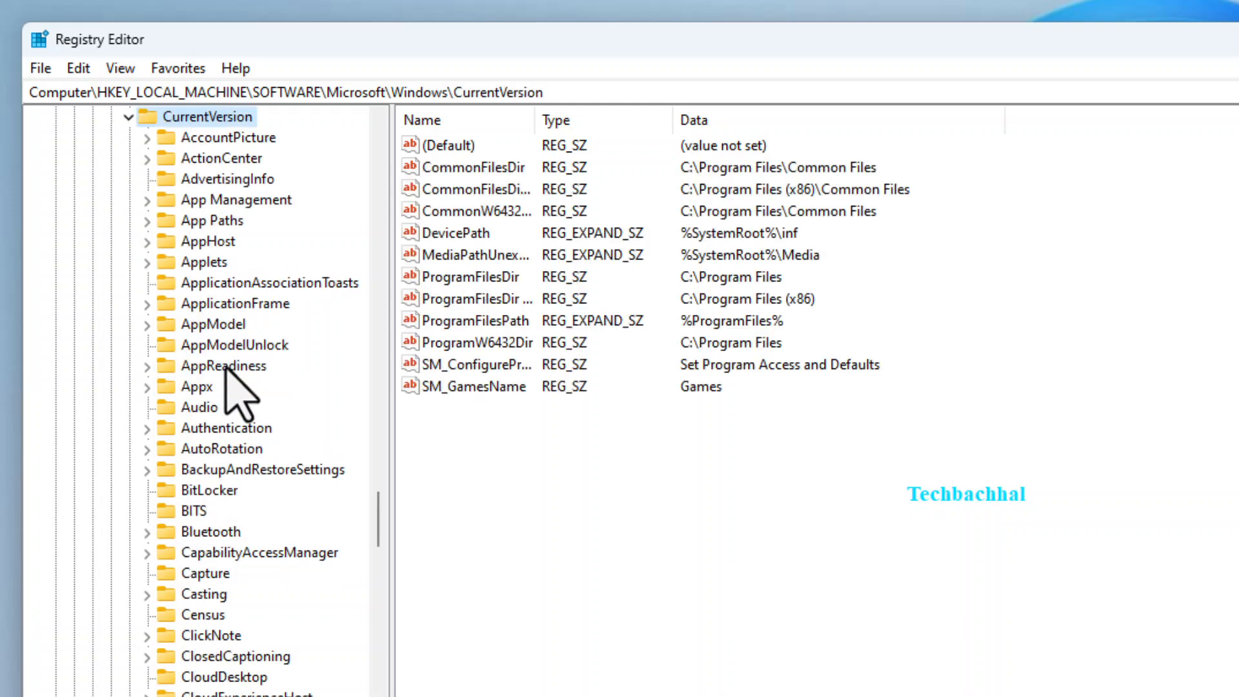
{"action": "mouse_move", "coordinate": [252, 414]}
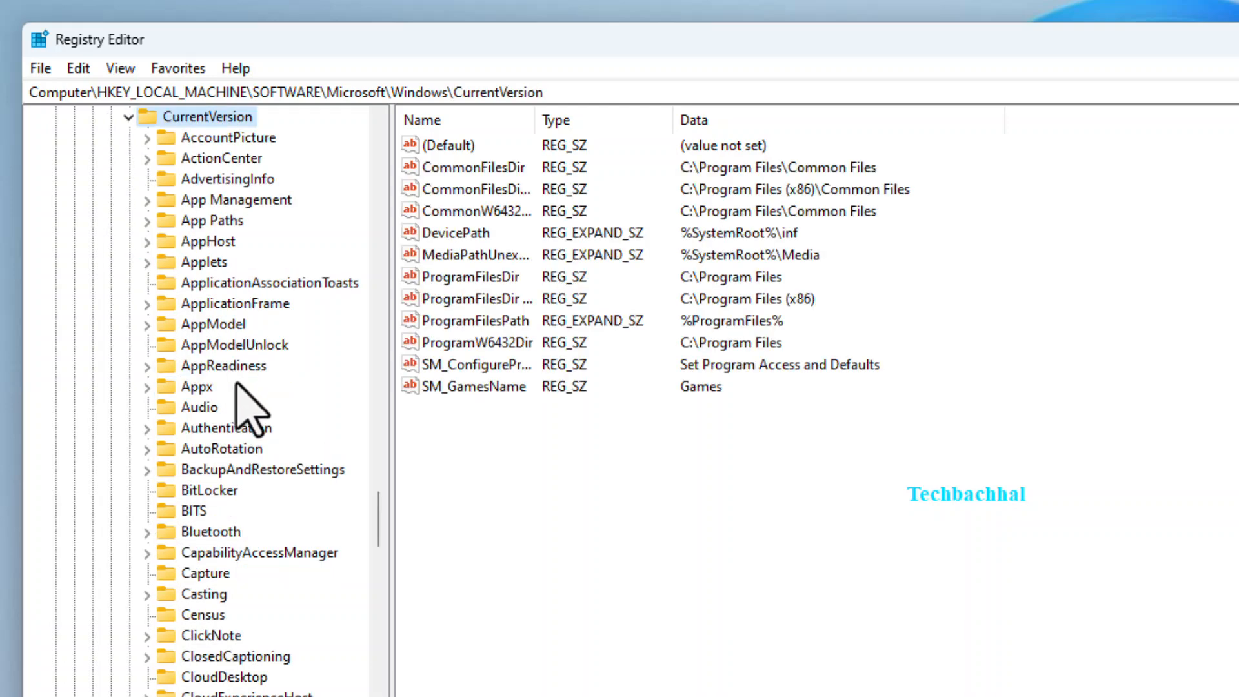
{"action": "scroll", "scroll_direction": "down", "scroll_amount": 3}
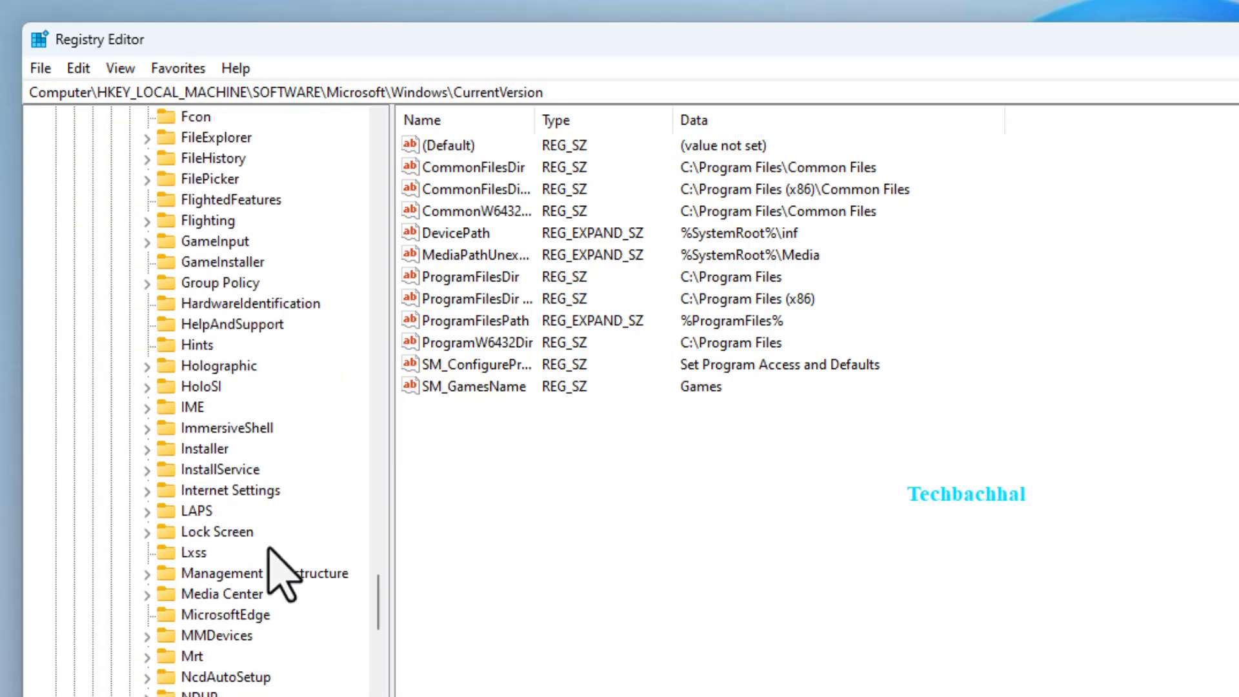
{"action": "scroll", "scroll_direction": "down", "scroll_amount": 3}
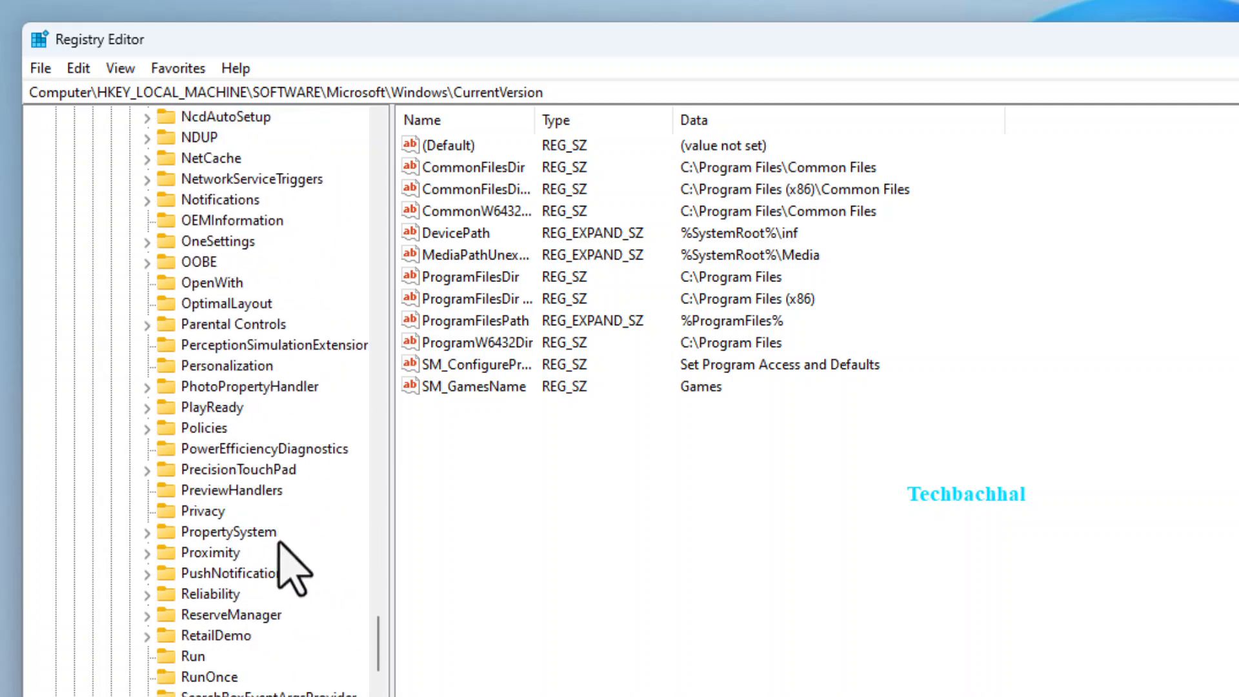
{"action": "mouse_move", "coordinate": [229, 371]}
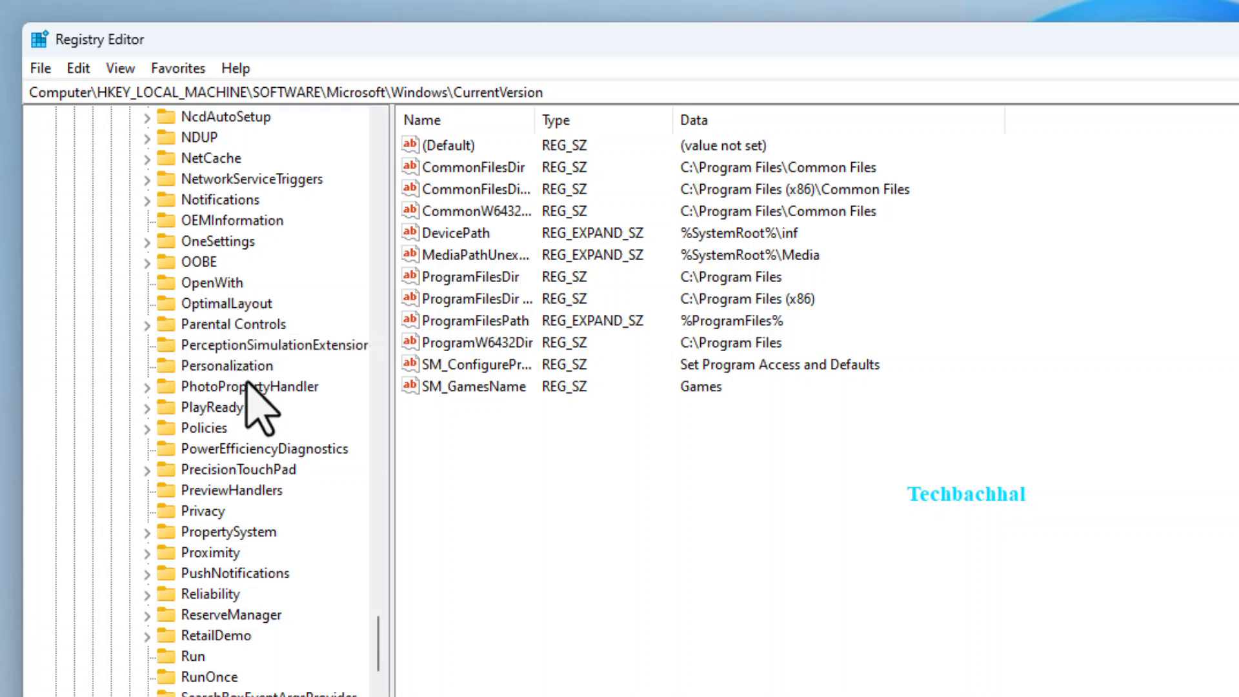
{"action": "mouse_move", "coordinate": [253, 356]}
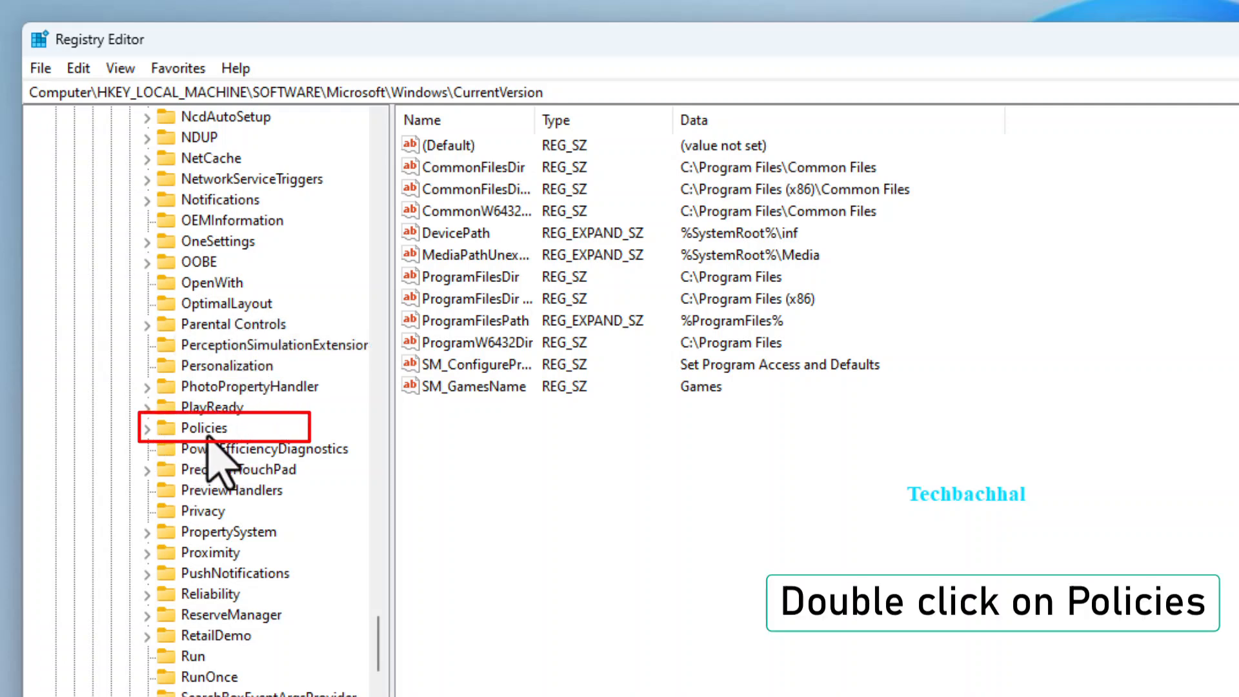
Expand the Policies key to reveal its Explorer and System subkeys.
{"action": "double_click", "coordinate": [204, 428]}
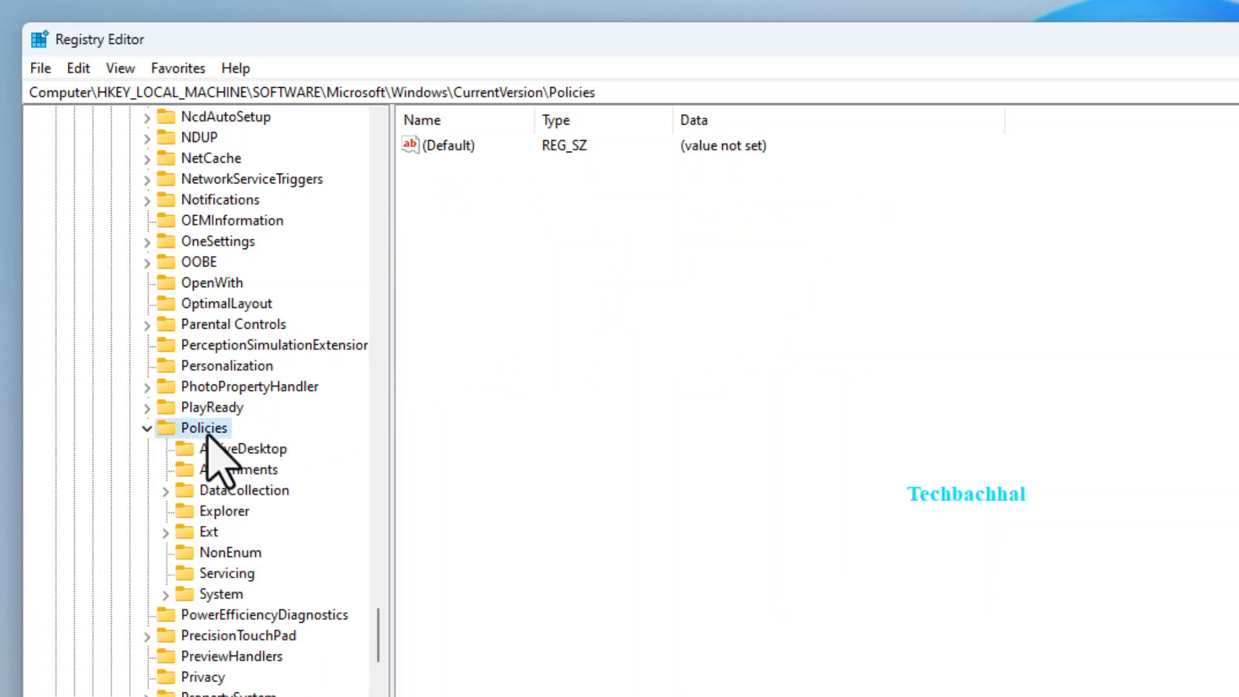
{"action": "mouse_move", "coordinate": [231, 486]}
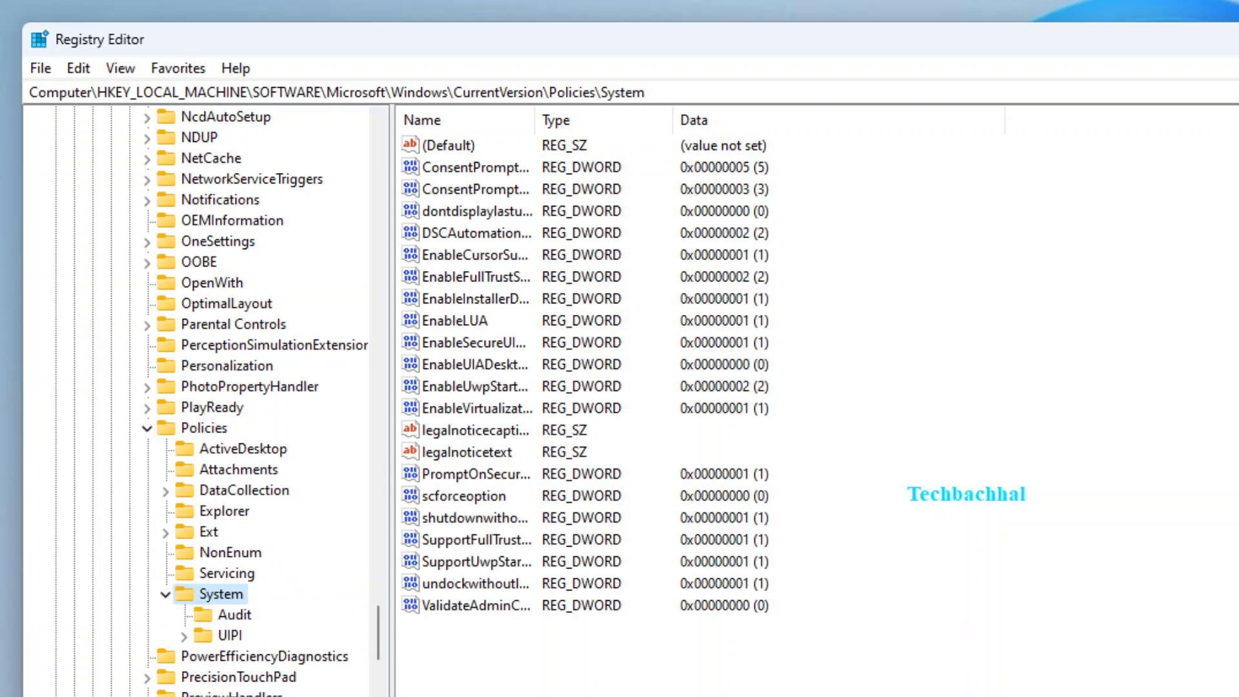
{"action": "mouse_move", "coordinate": [616, 331]}
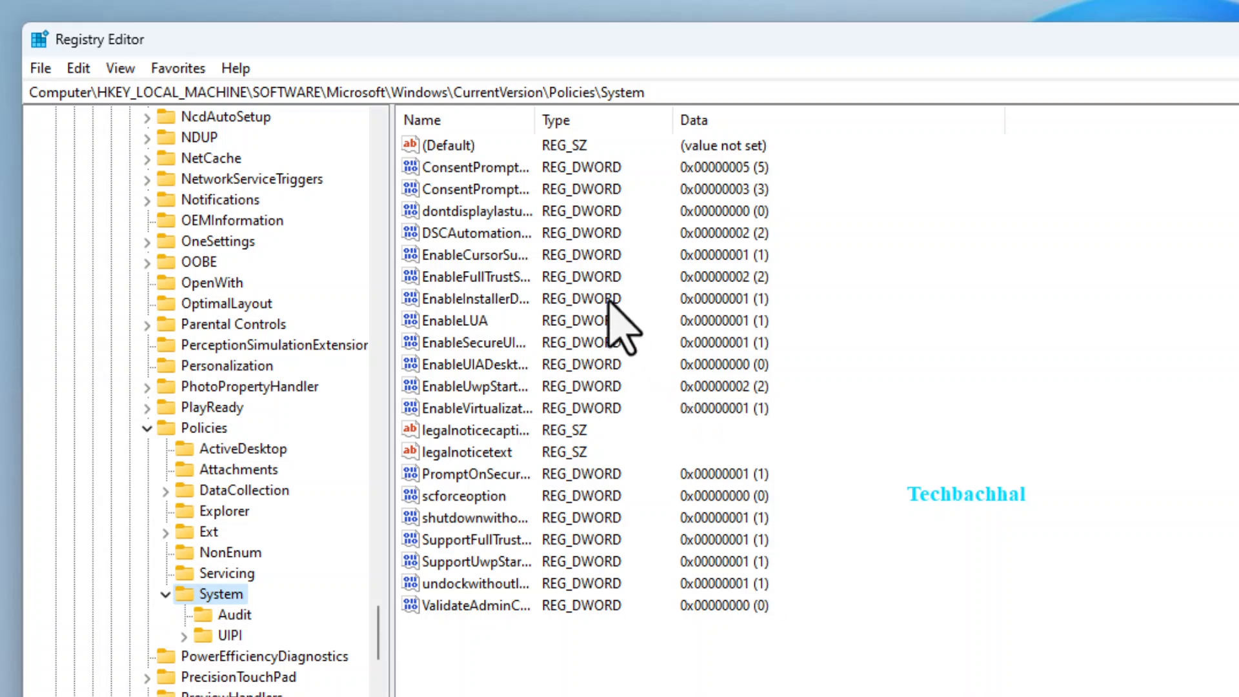
Edit the EnableLUA DWORD under Policies\System and save its value data as 0.
{"action": "double_click", "coordinate": [454, 320]}
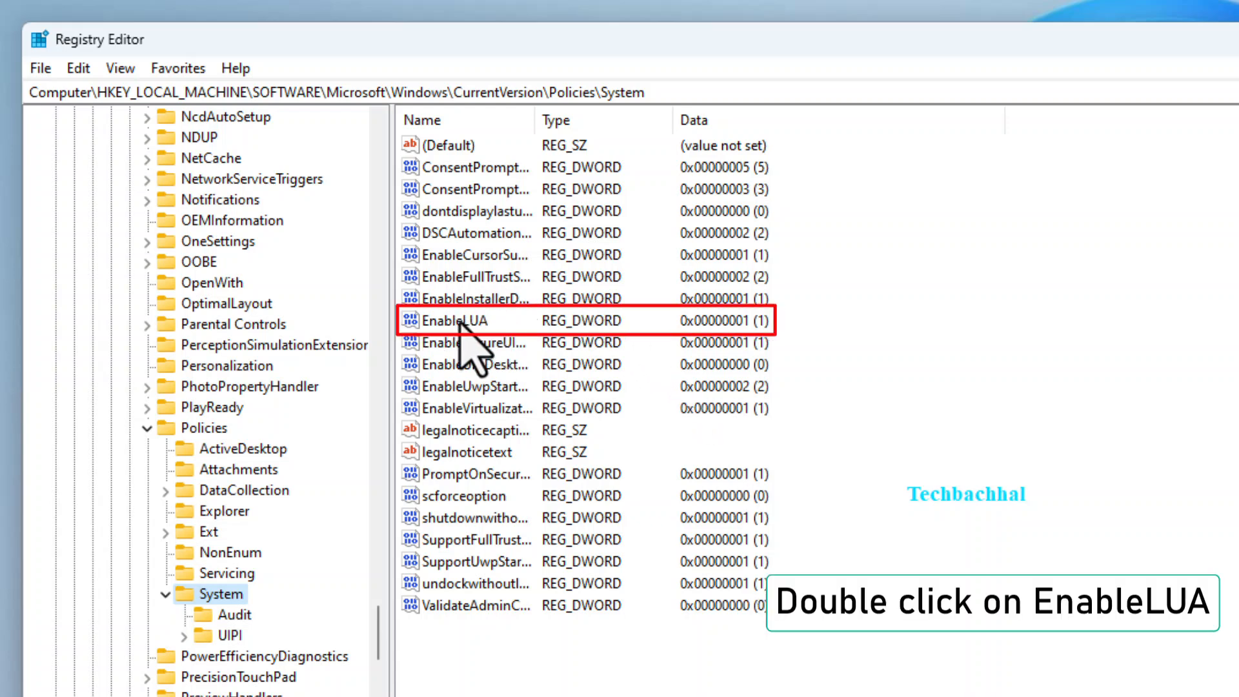
{"action": "double_click", "coordinate": [453, 320]}
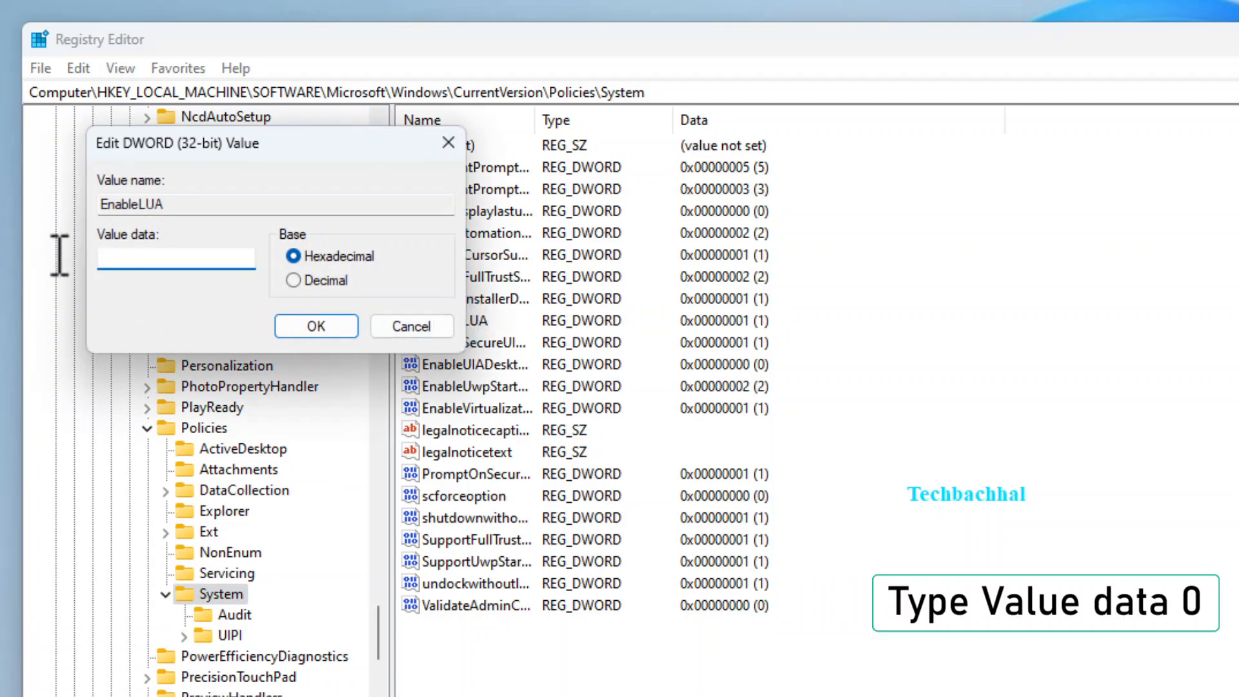
{"action": "type", "text": "0"}
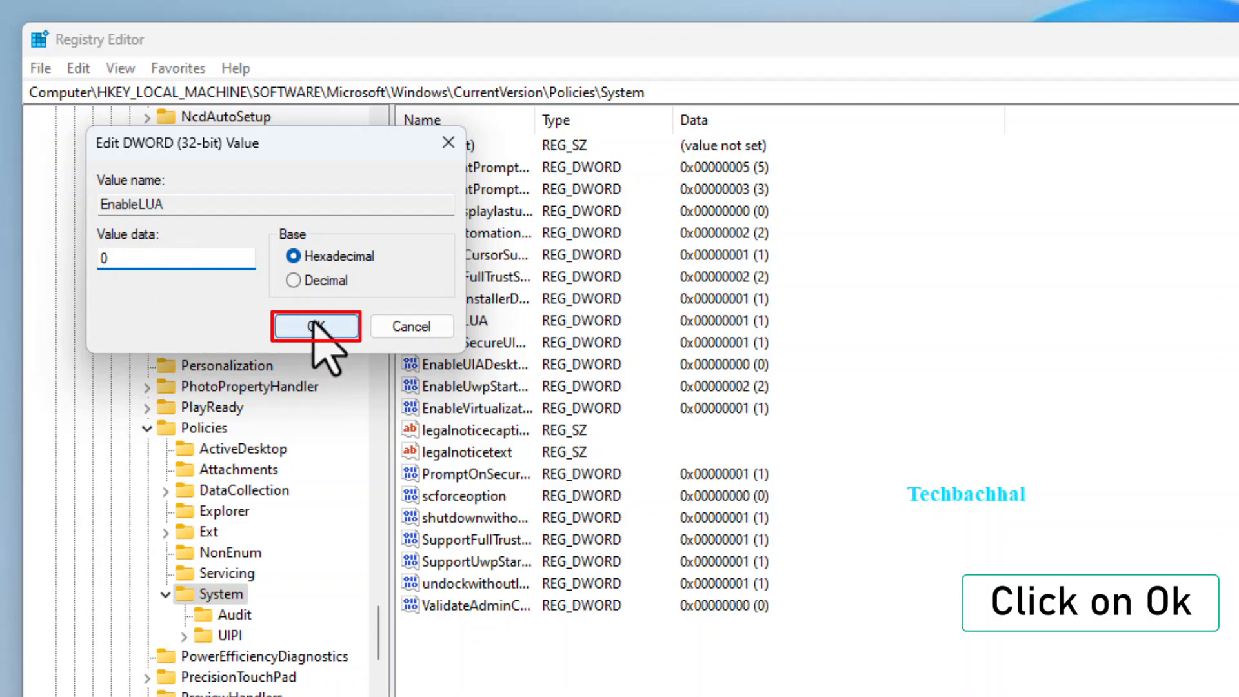
{"action": "left_click", "coordinate": [315, 325]}
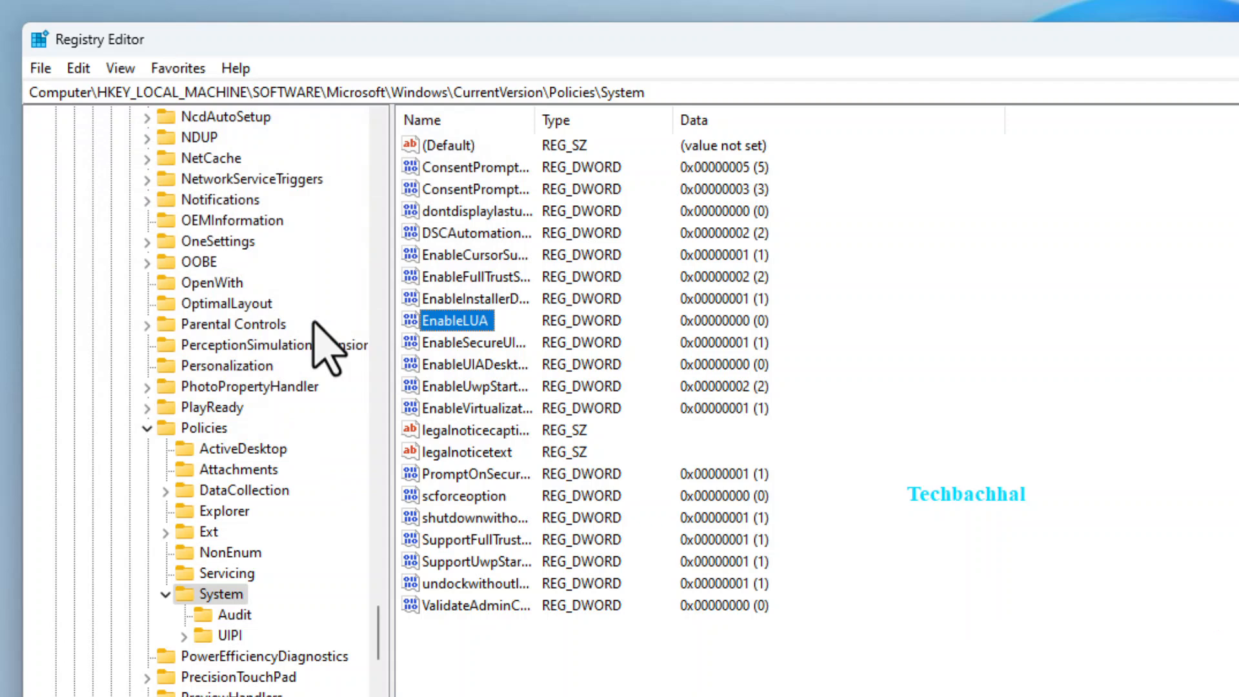
{"action": "mouse_move", "coordinate": [200, 671]}
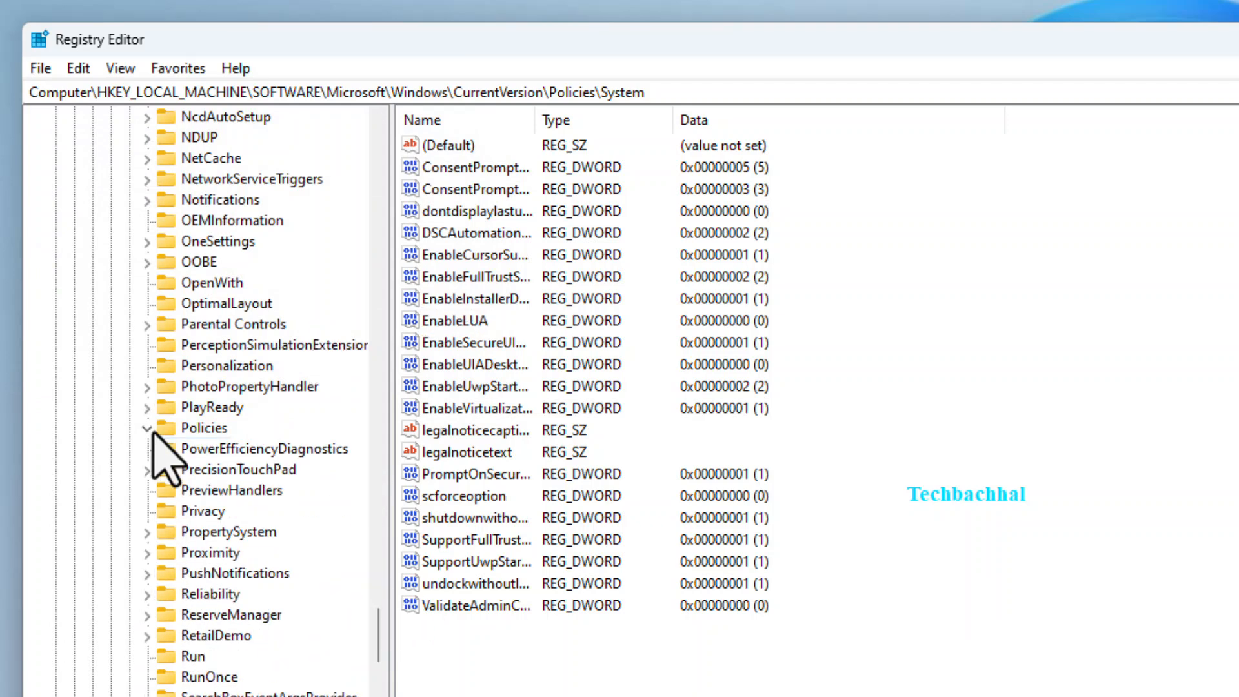
Collapse the Policies, CurrentVersion and Microsoft keys back up in the left tree.
{"action": "left_click", "coordinate": [163, 427]}
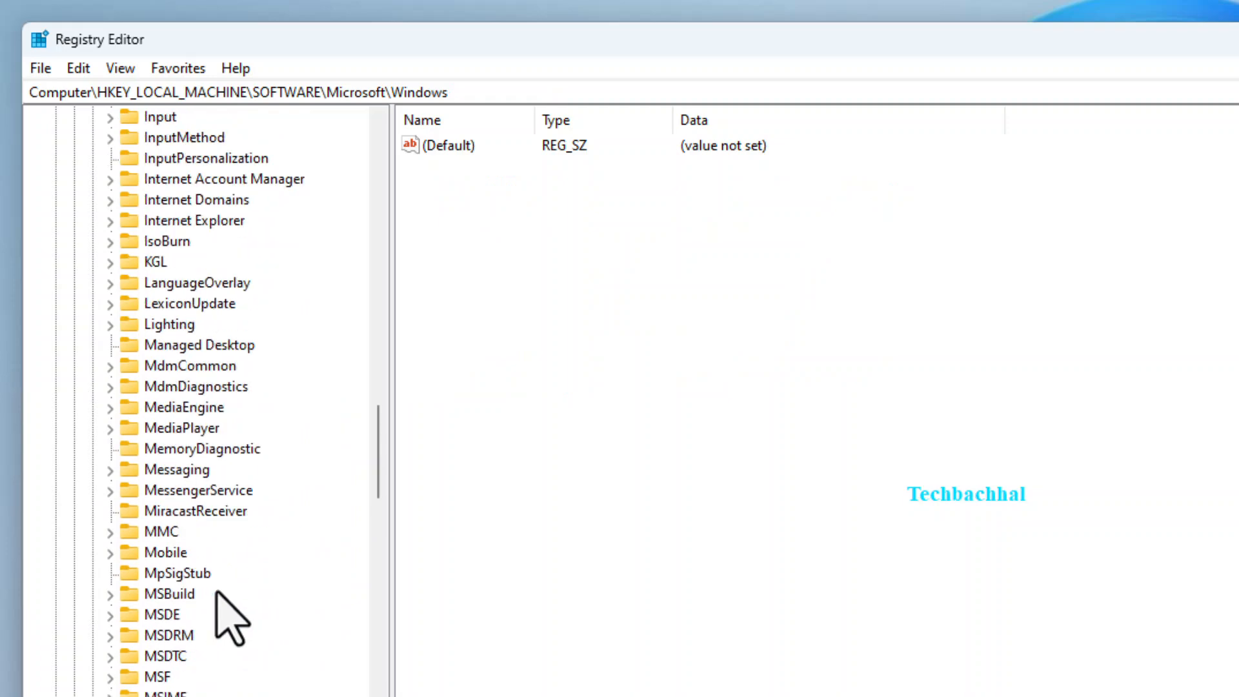
{"action": "scroll", "scroll_direction": "up", "scroll_amount": 3}
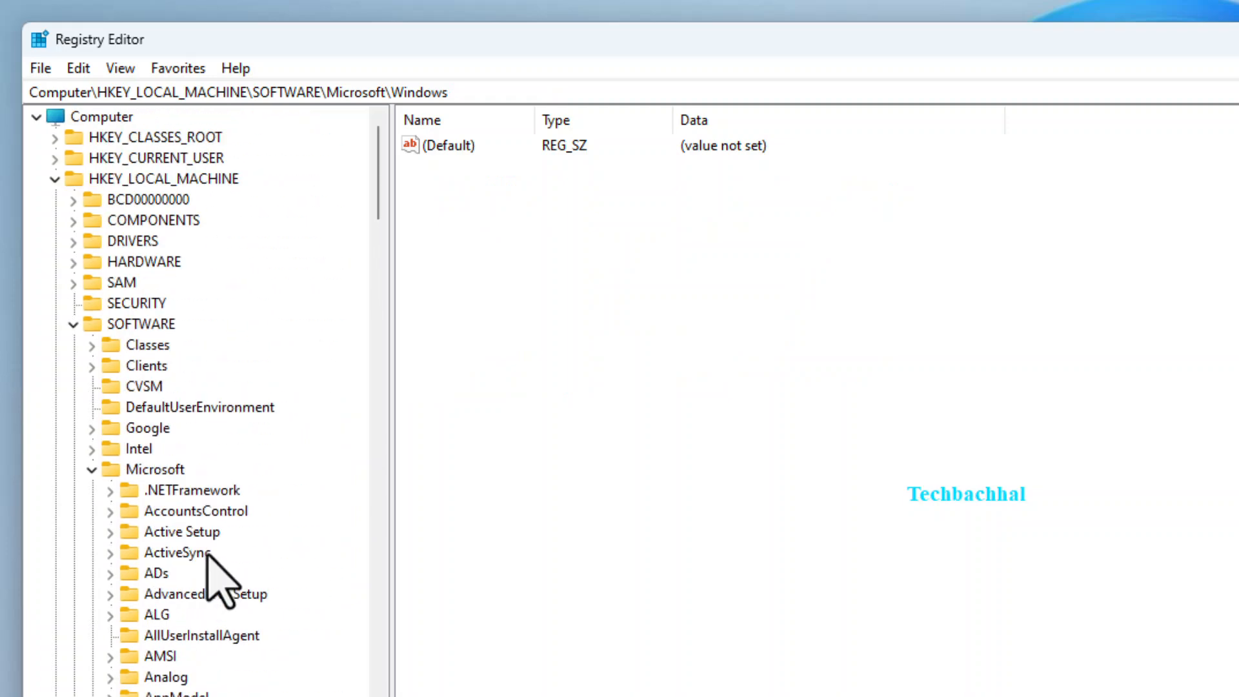
{"action": "left_click", "coordinate": [90, 469]}
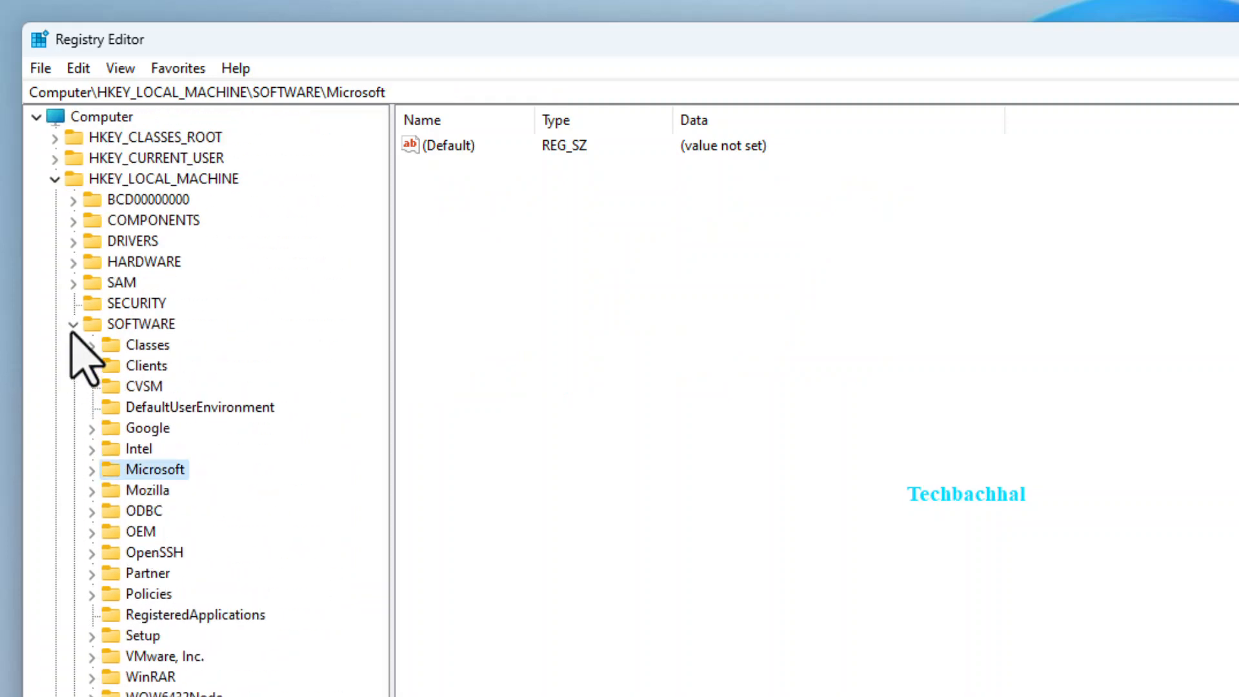
{"action": "left_click", "coordinate": [103, 116]}
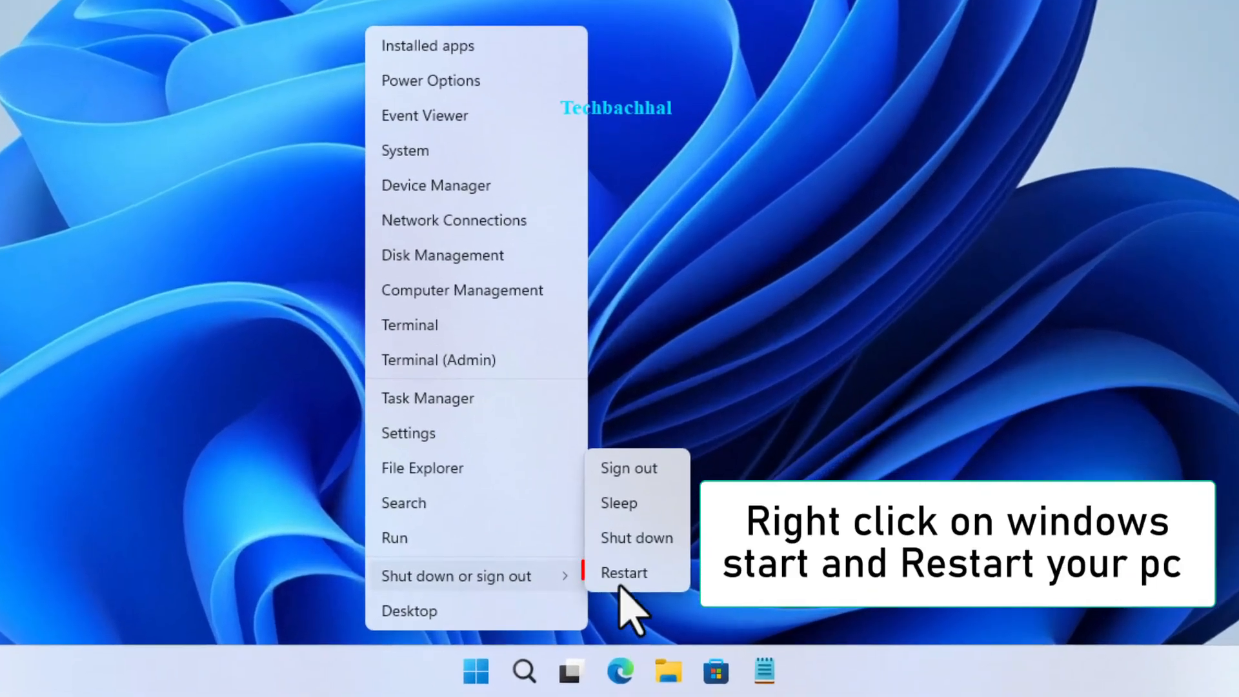
Choose Restart from the Start button's shut-down menu to reboot the PC.
{"action": "left_click", "coordinate": [624, 572]}
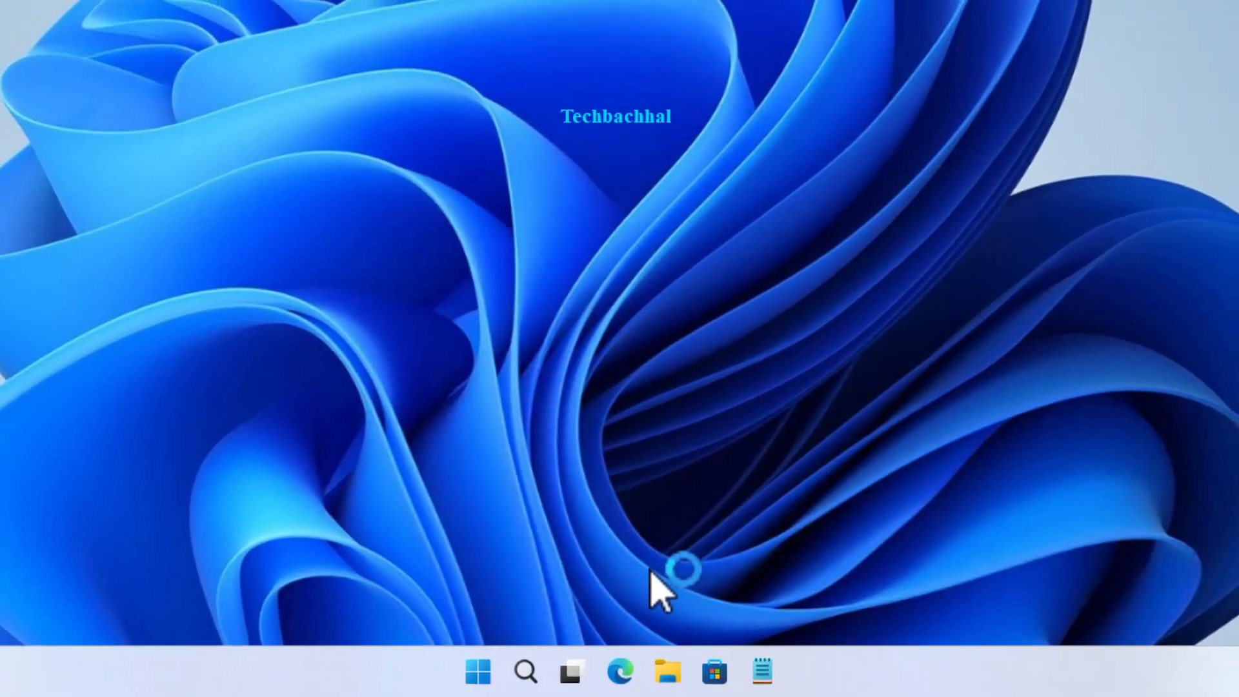